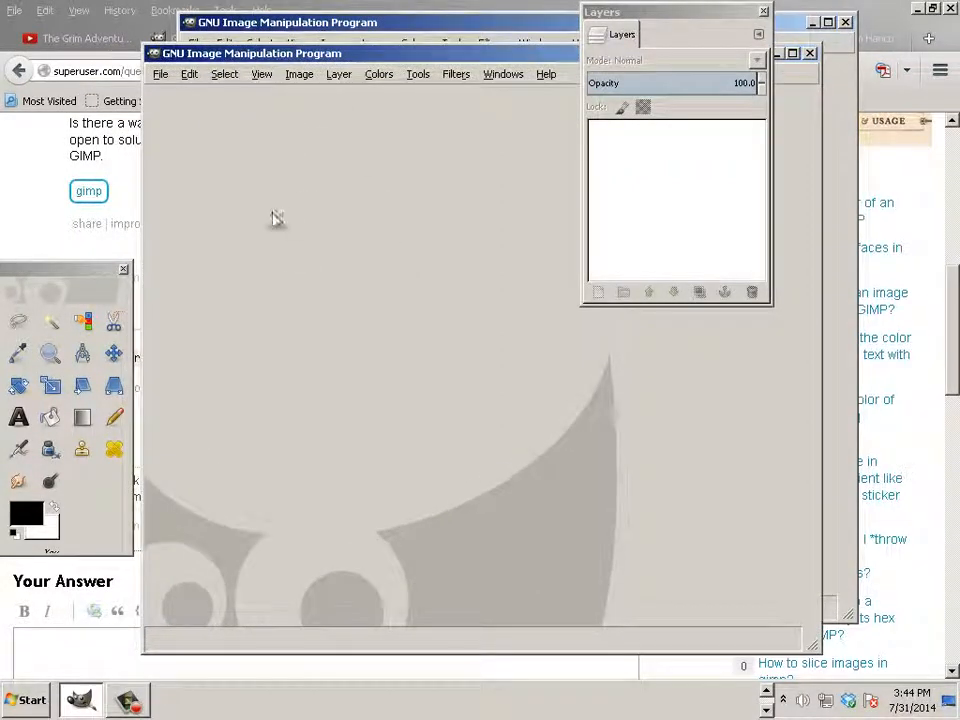
# - Create a new 8.5 × 11 inch, 300 ppi image with a white Background layer
pyautogui.click(160, 74)
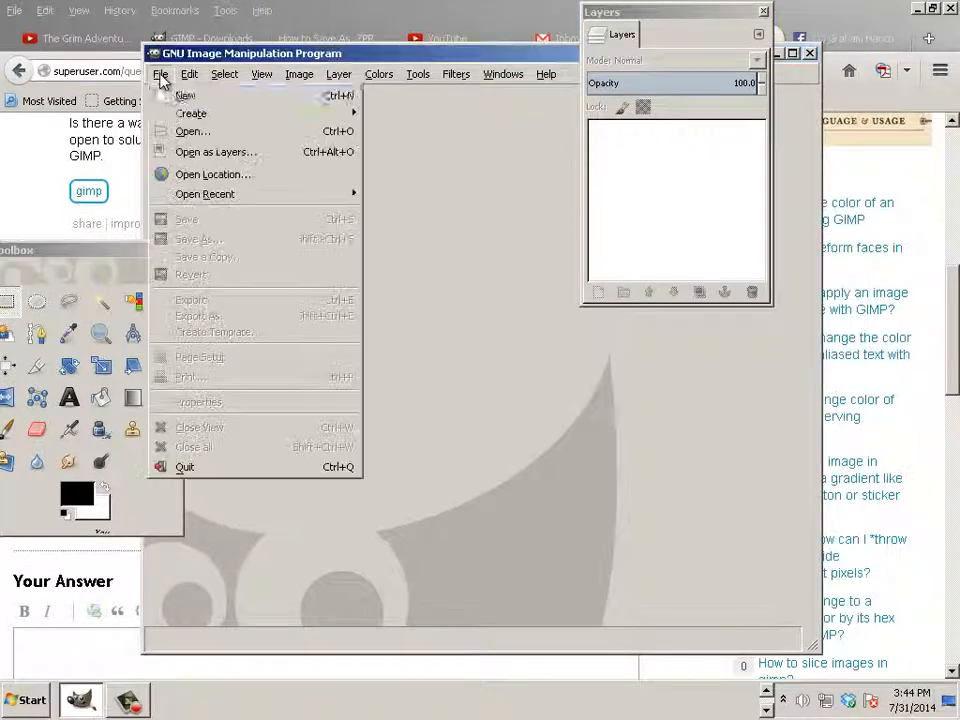
pyautogui.click(184, 95)
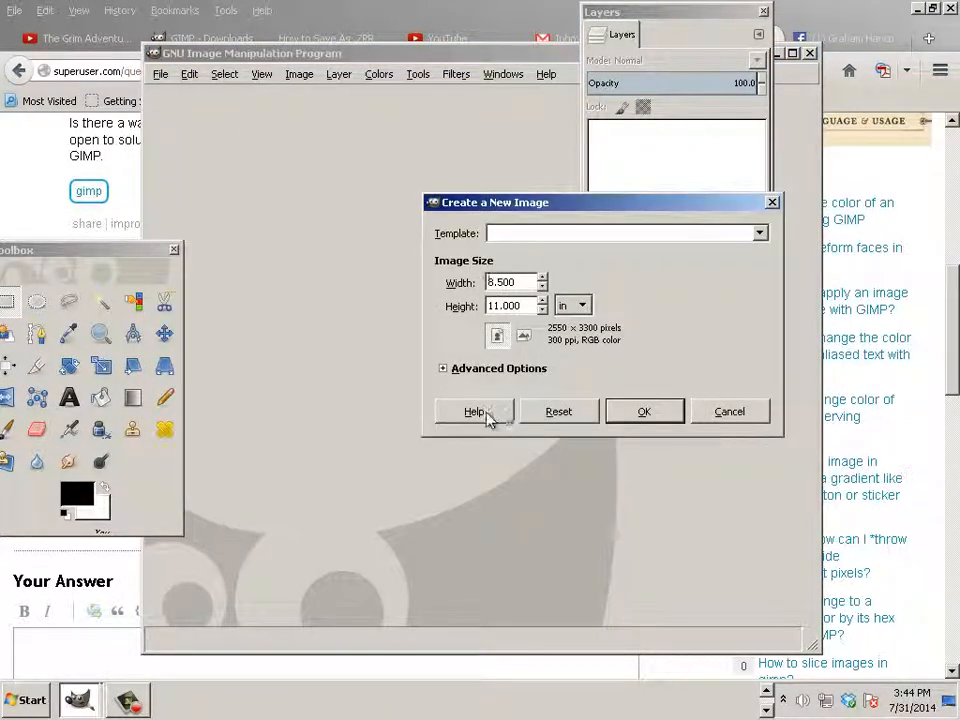
pyautogui.click(644, 411)
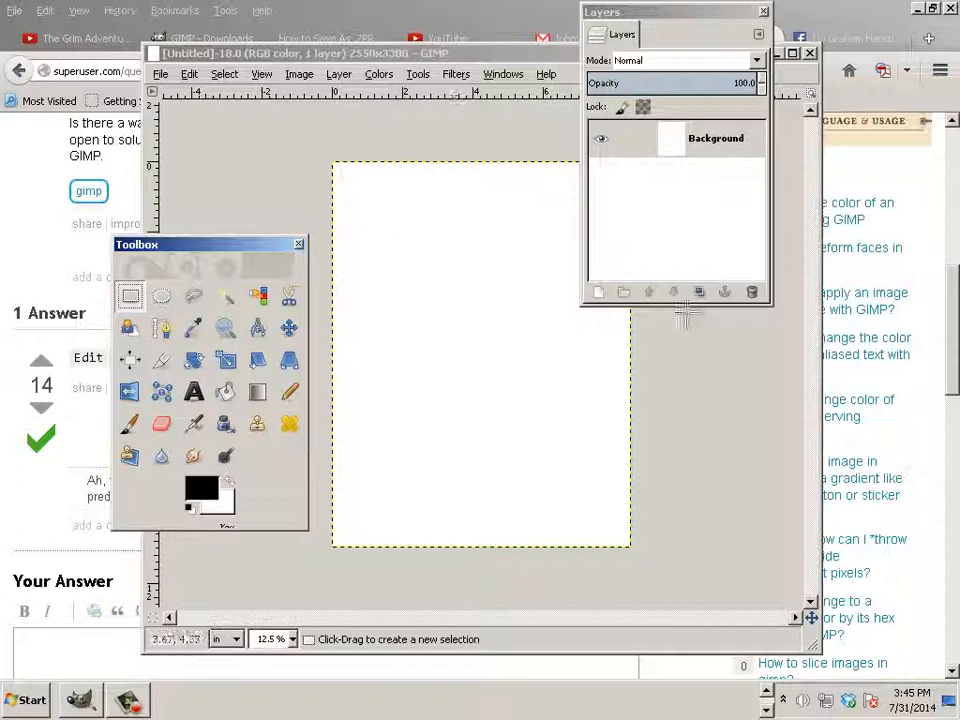
pyautogui.moveTo(699, 291)
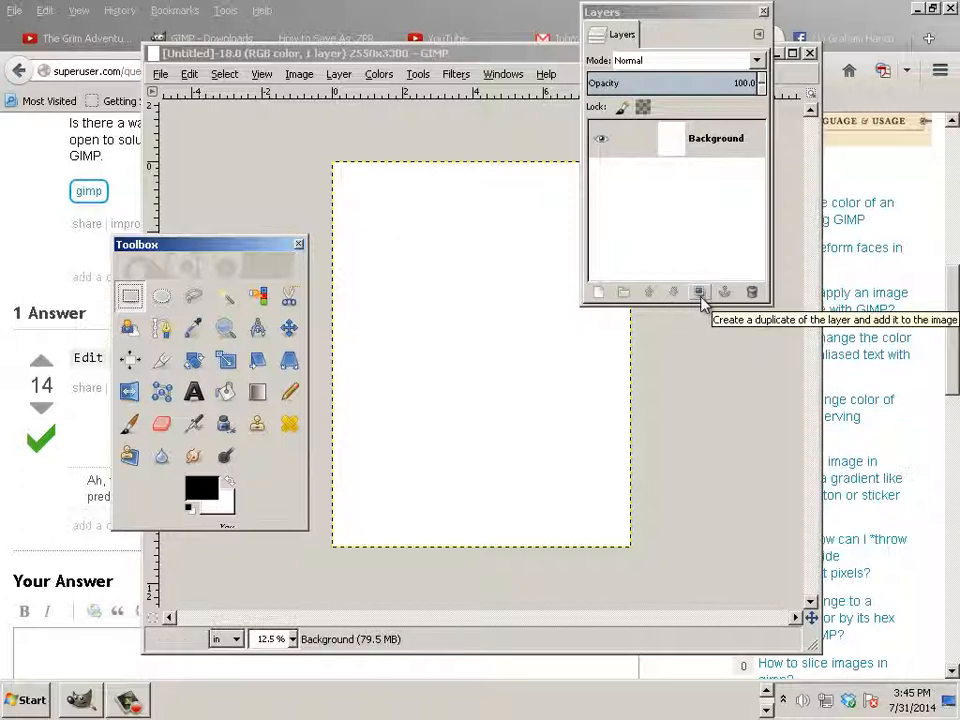
pyautogui.moveTo(710, 300)
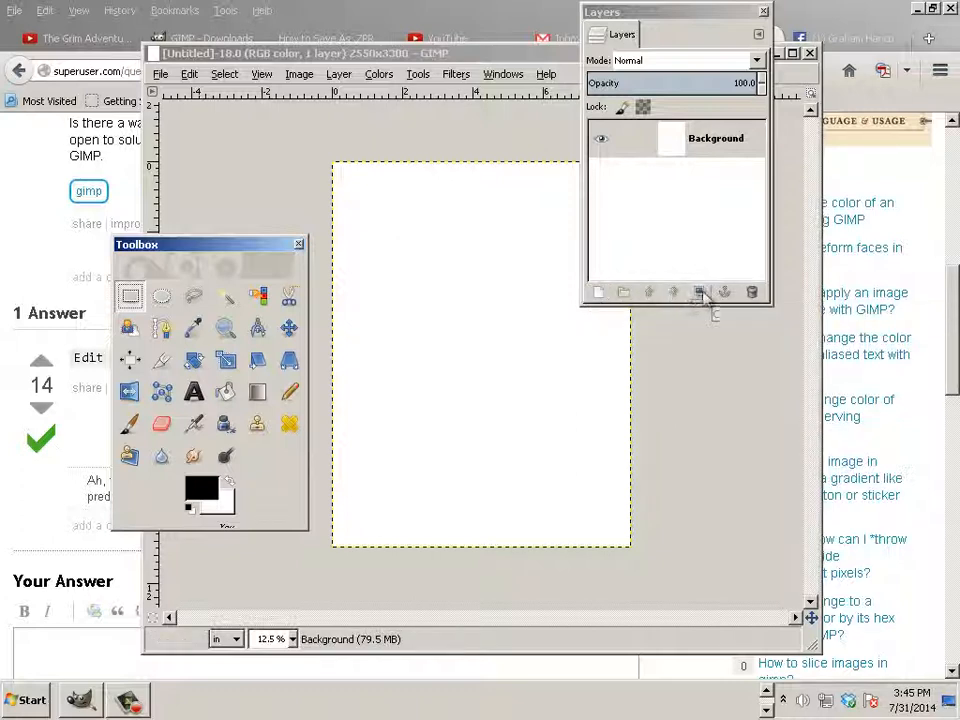
pyautogui.moveTo(700, 292)
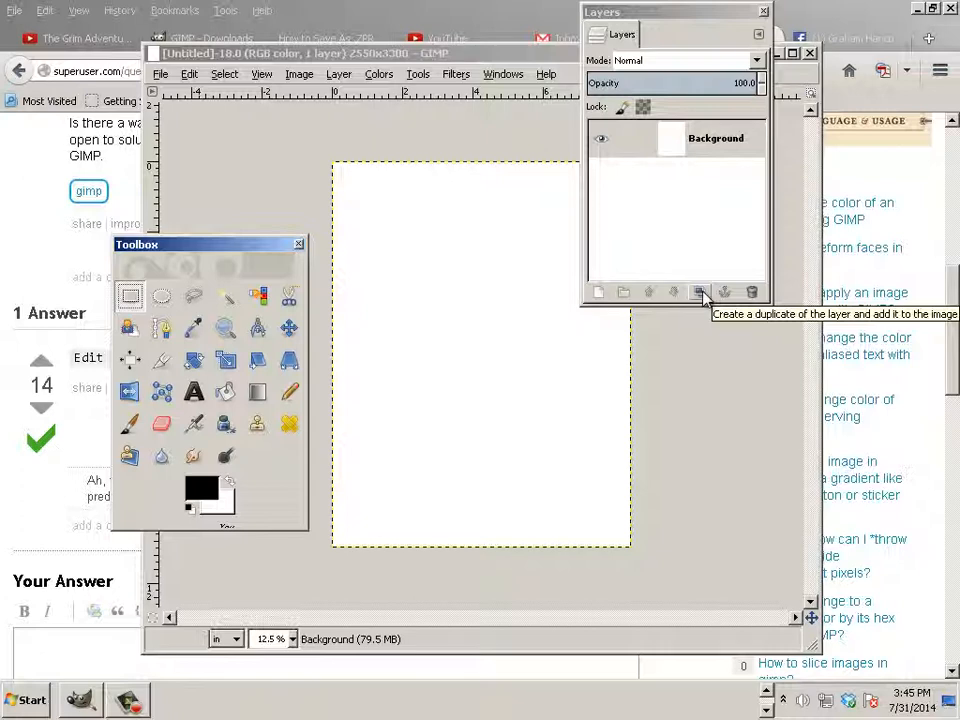
pyautogui.moveTo(599, 292)
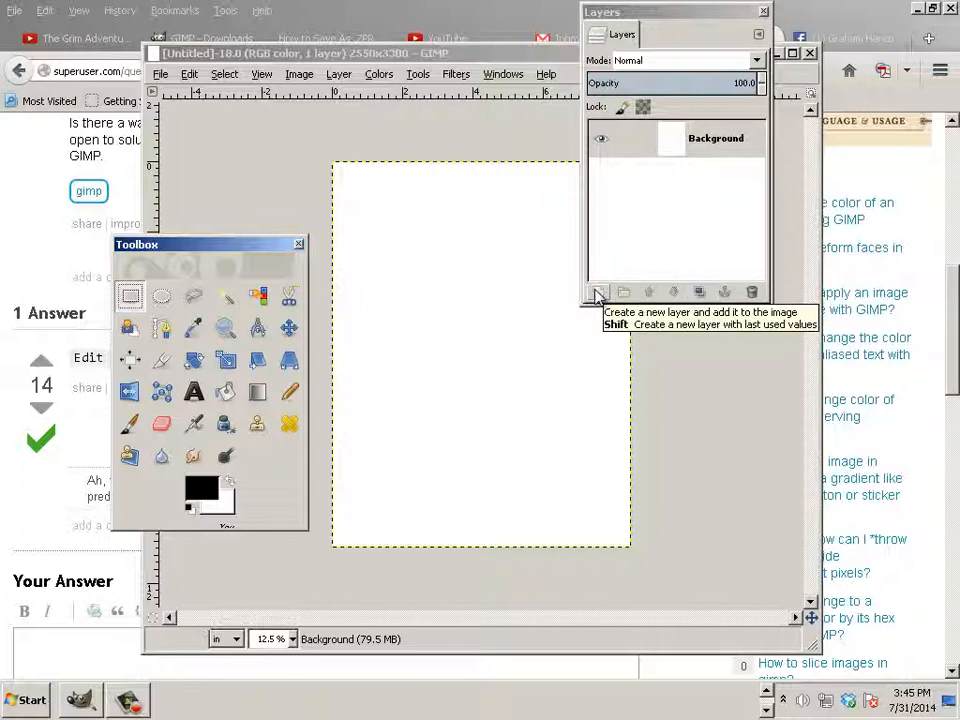
# - Add a transparent-fill layer named 'Layer' above the white Background
pyautogui.click(599, 292)
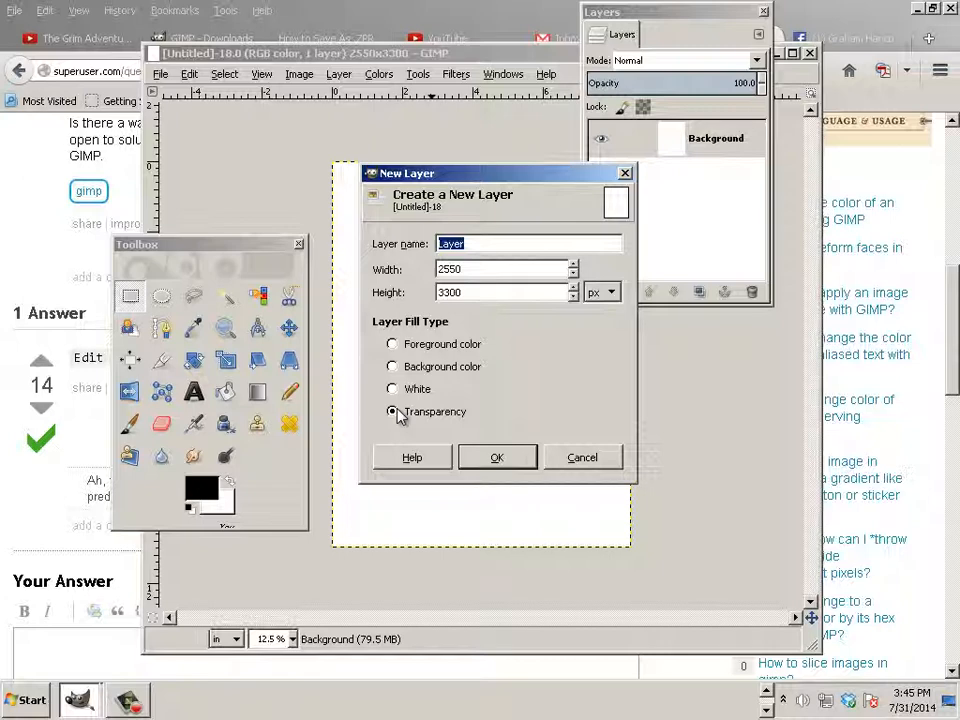
pyautogui.moveTo(405, 401)
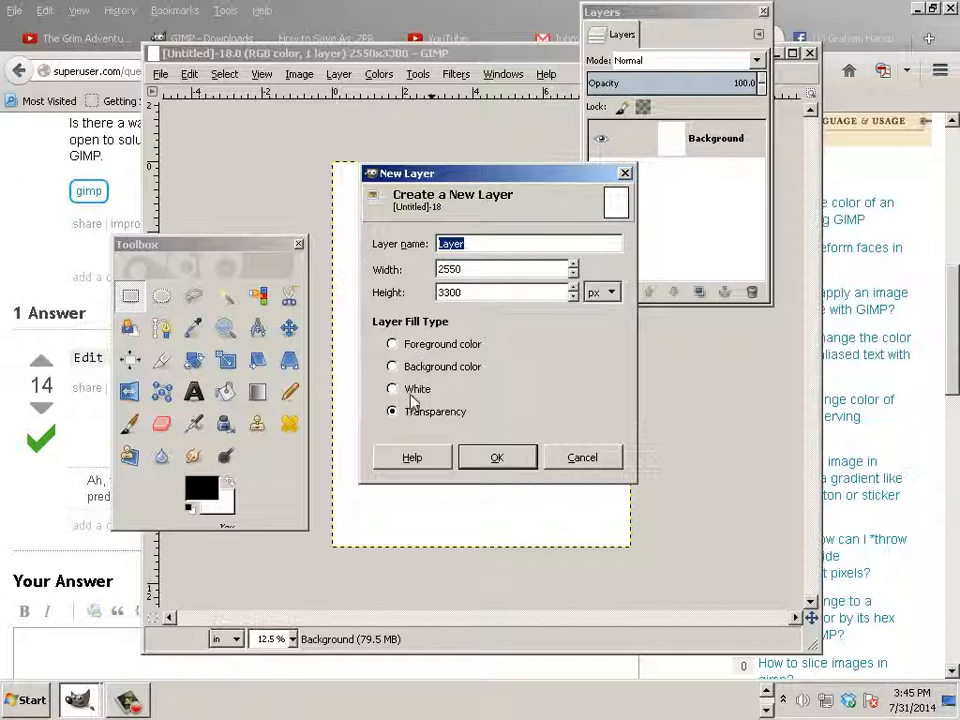
pyautogui.moveTo(455, 408)
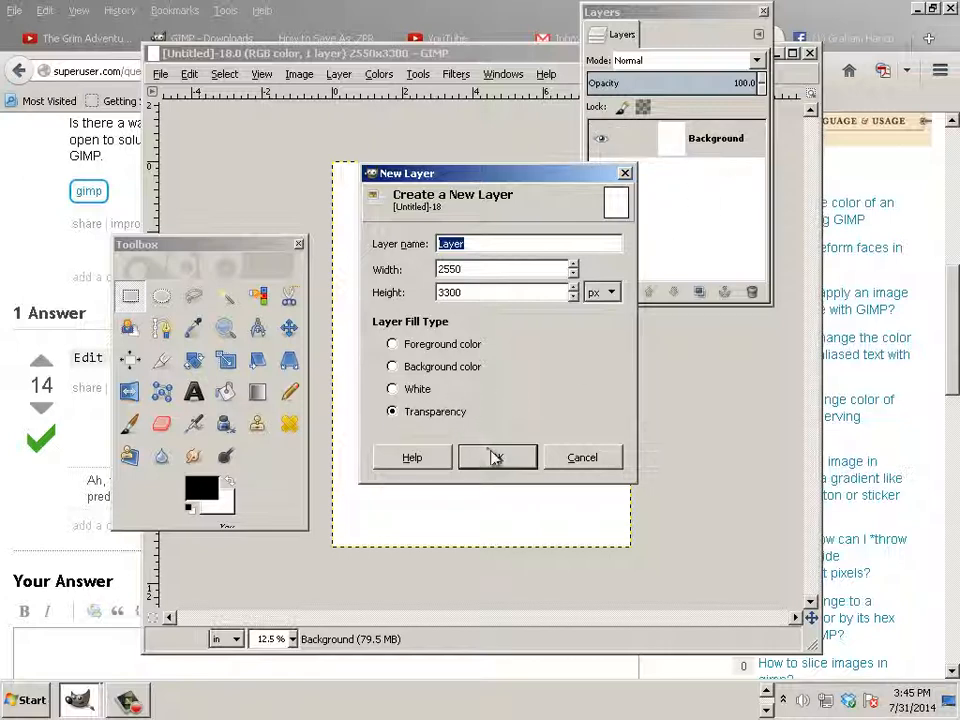
pyautogui.click(497, 457)
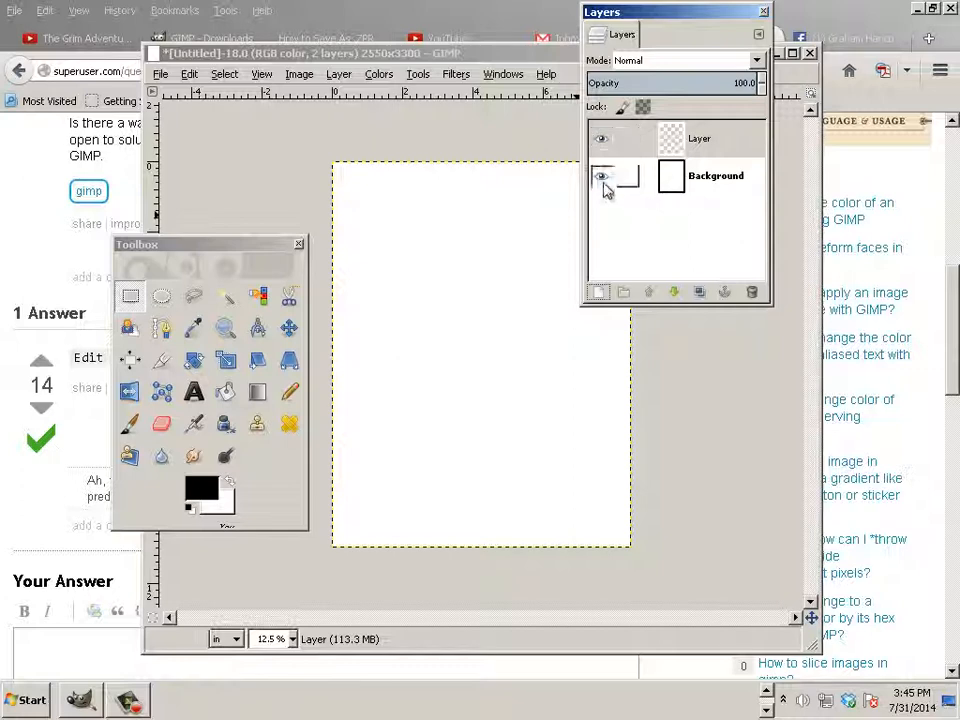
# - Hide the white Background layer and bring up the foreground colour editor
pyautogui.click(700, 138)
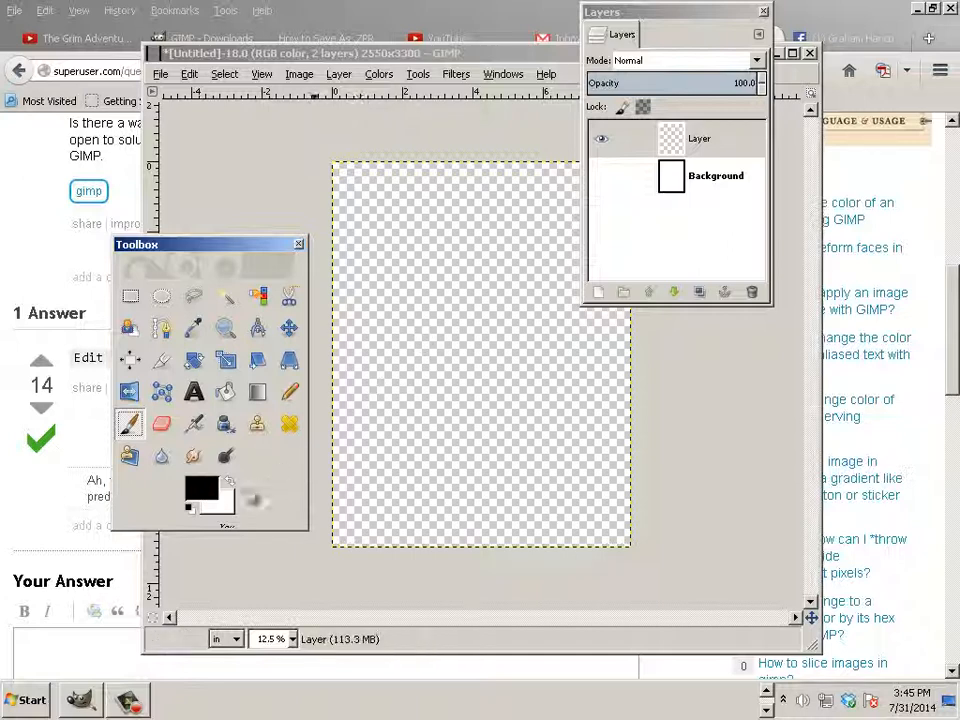
pyautogui.click(199, 492)
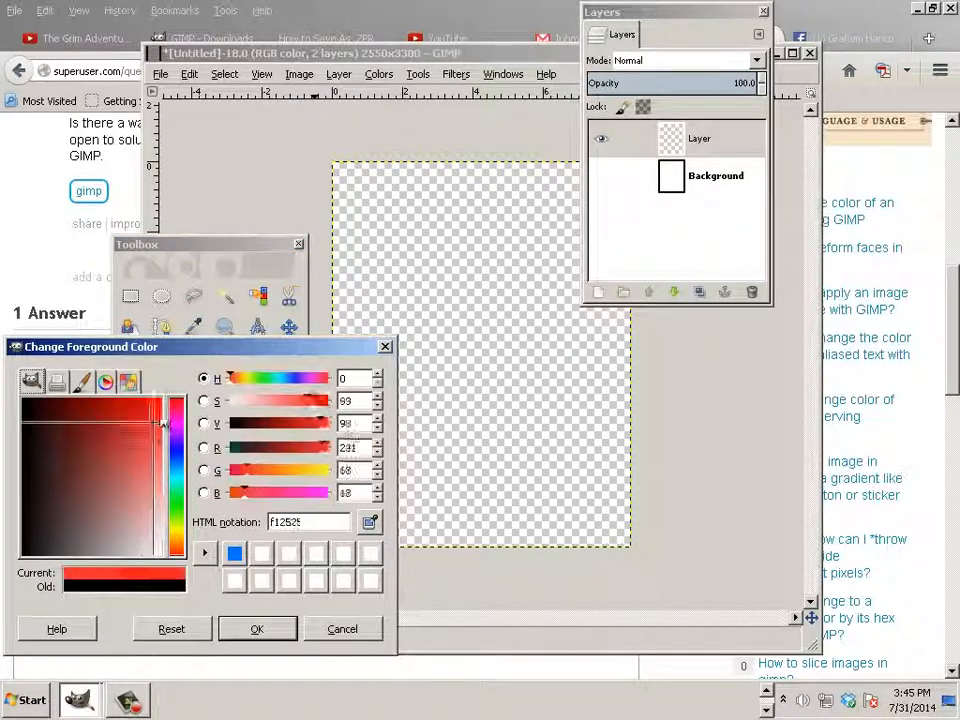
# - Confirm red as the foreground colour and select the red squiggle layer
pyautogui.click(256, 628)
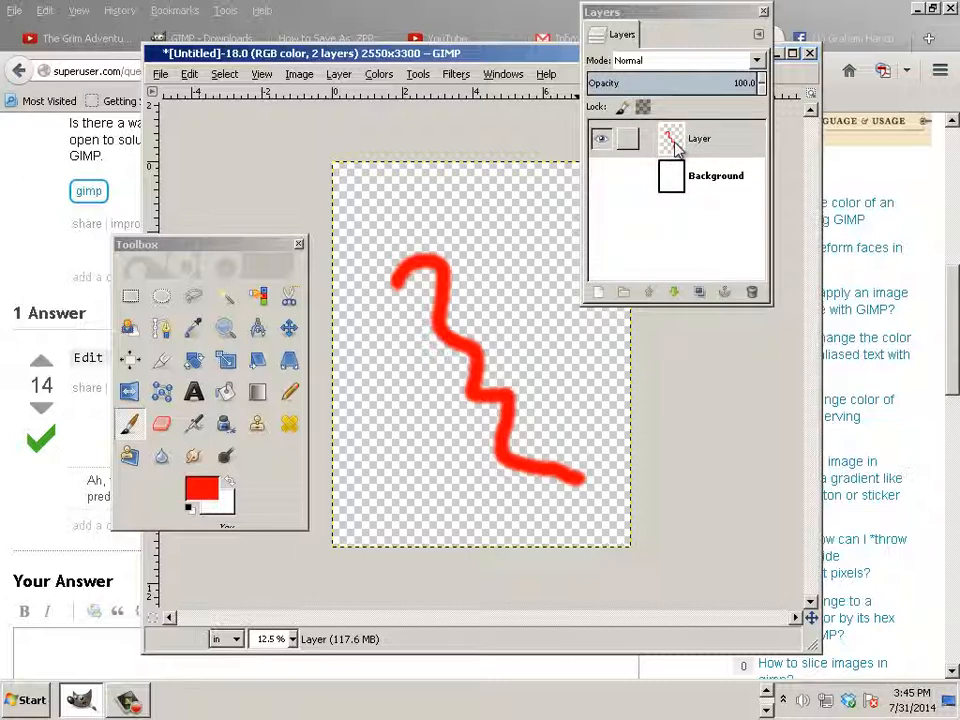
pyautogui.click(699, 138)
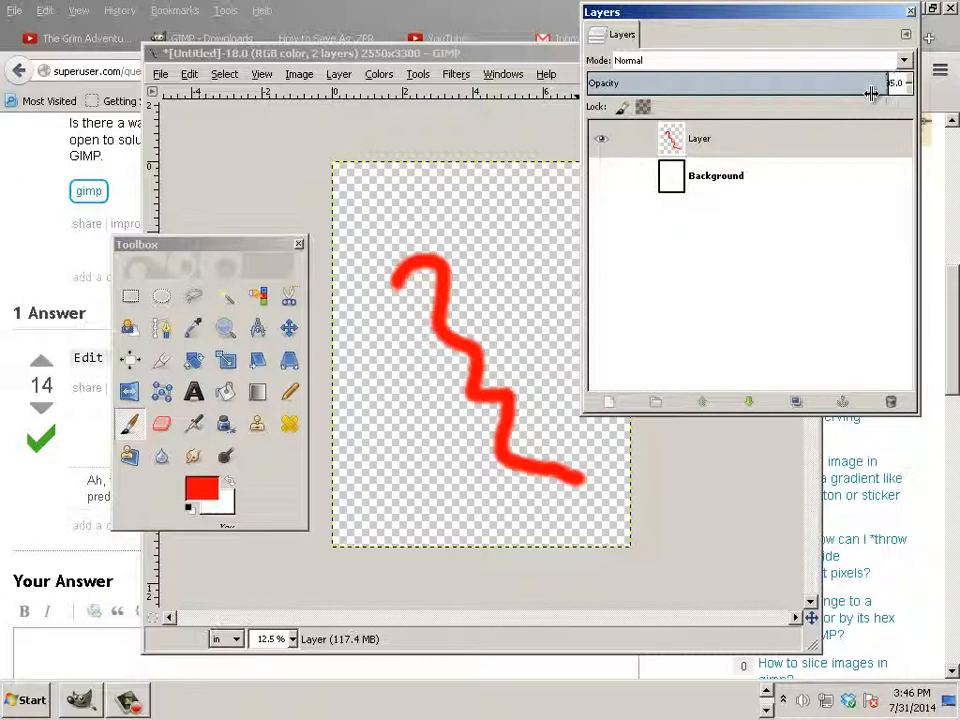
# - Fade the red squiggle layer's opacity to about 46, then restore it to 100
pyautogui.moveTo(875, 92); pyautogui.dragTo(783, 87)
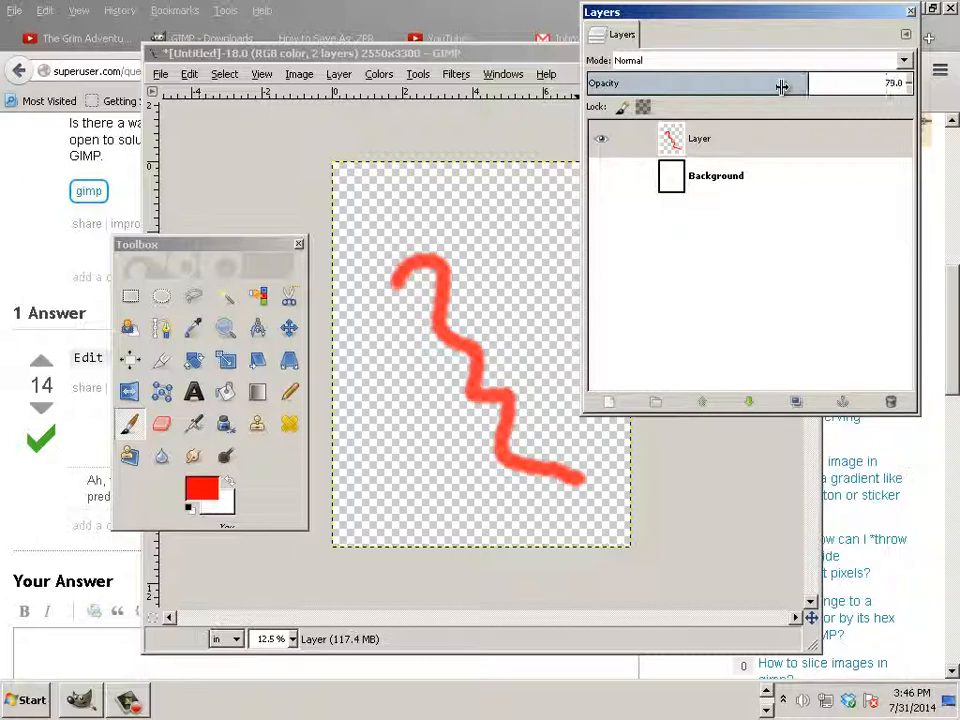
pyautogui.moveTo(785, 83); pyautogui.dragTo(772, 83)
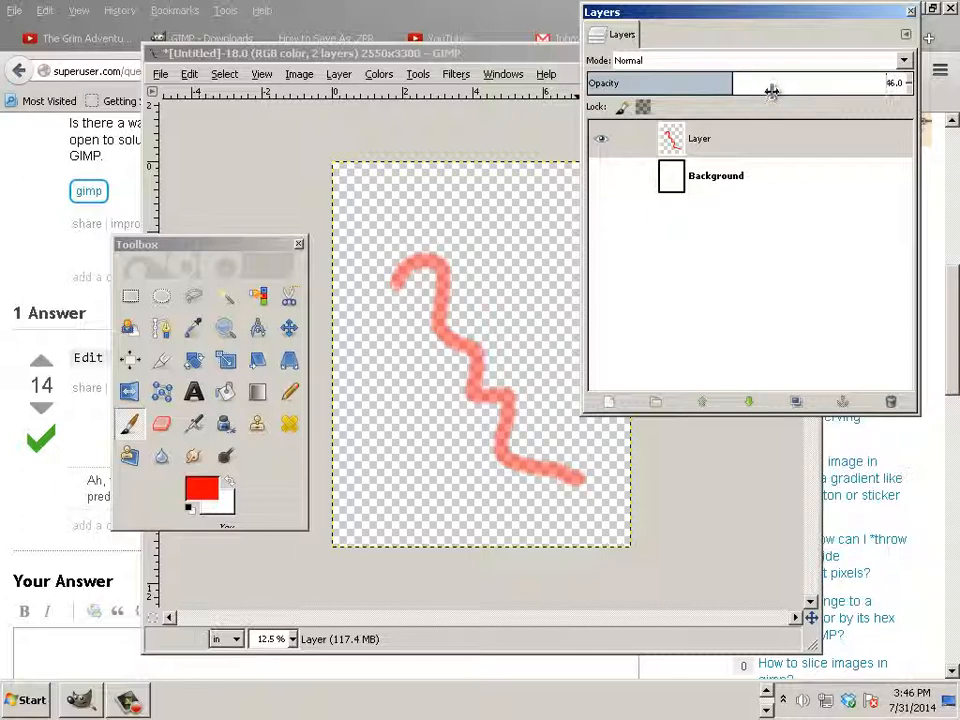
pyautogui.moveTo(775, 90); pyautogui.dragTo(770, 90)
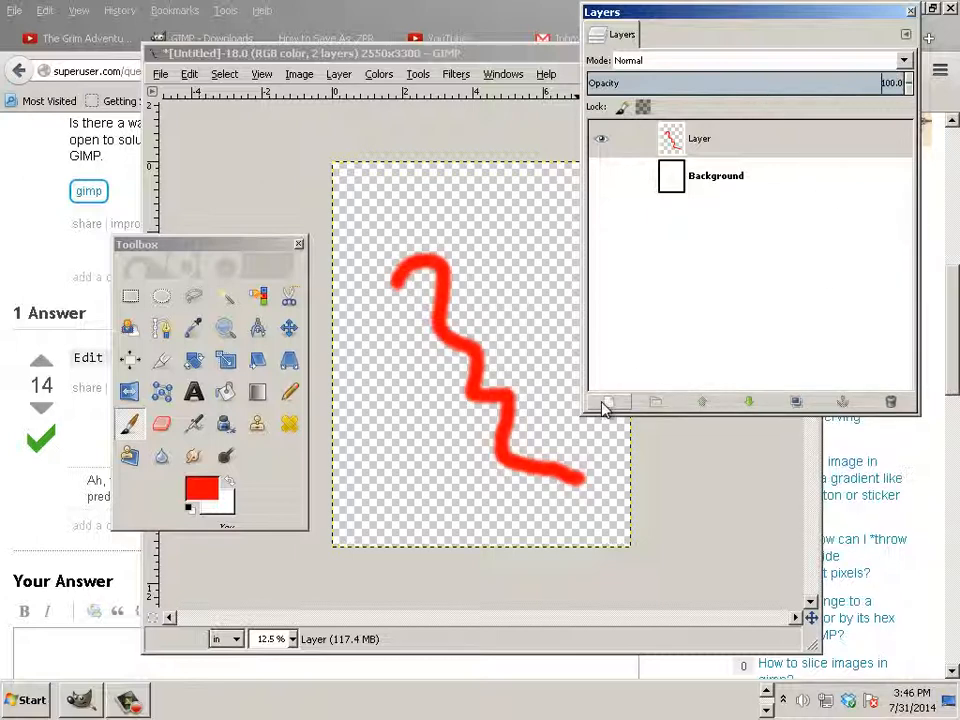
# - Add transparent Layer #1 and paint a blue stroke tracing the red squiggle
pyautogui.click(608, 402)
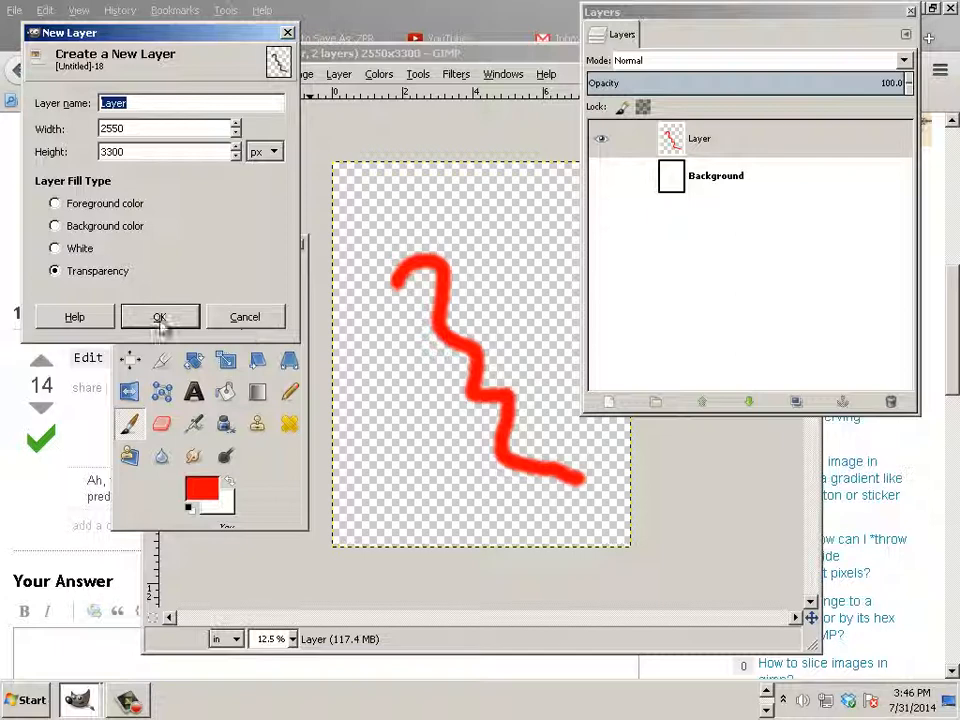
pyautogui.click(159, 316)
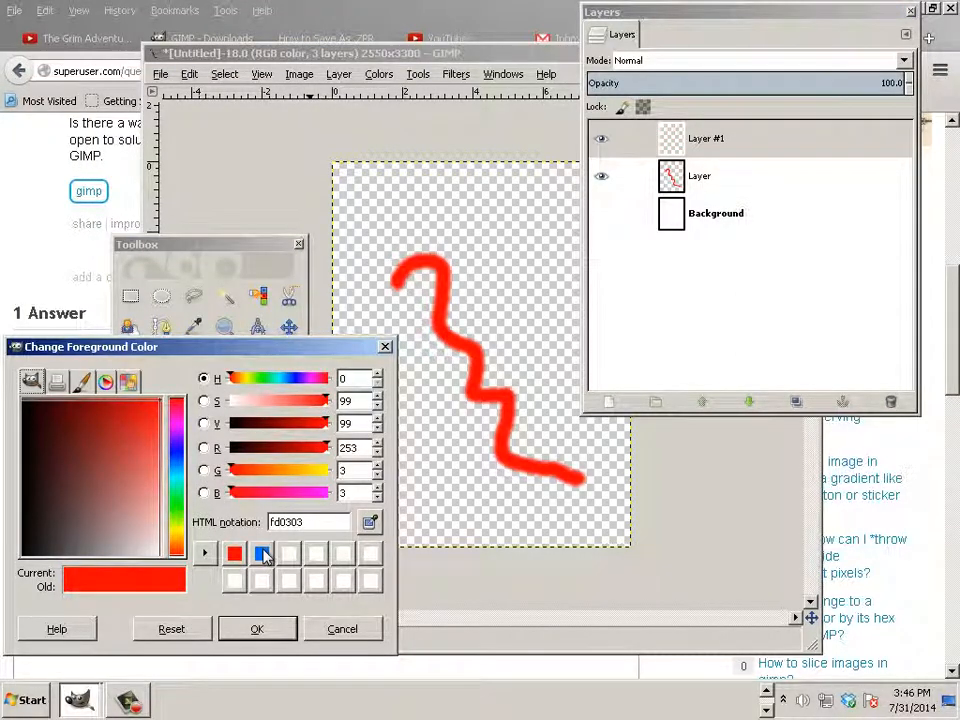
pyautogui.click(257, 628)
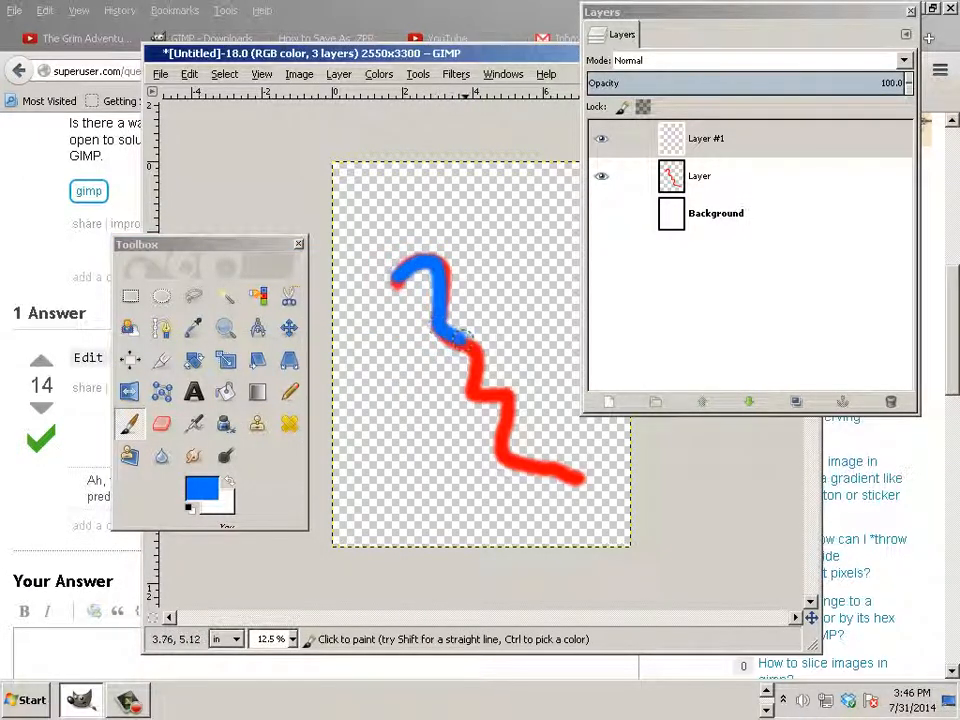
pyautogui.moveTo(450, 340); pyautogui.dragTo(500, 450)
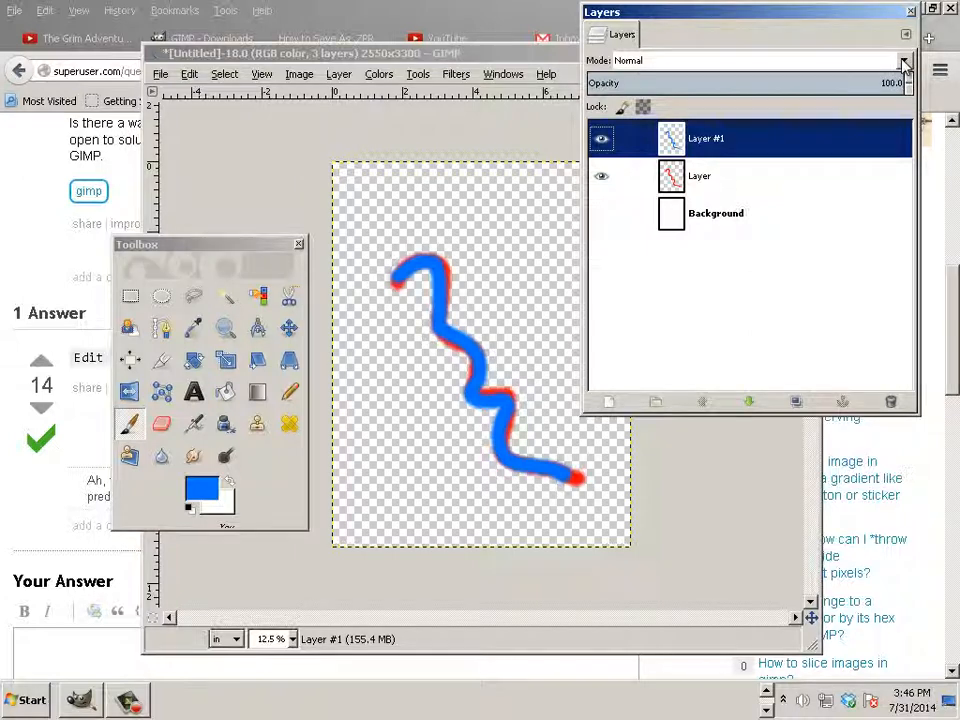
# - Try Overlay, Screen, Dodge and Saturation modes on Layer #1, settling on Burn
pyautogui.click(901, 61)
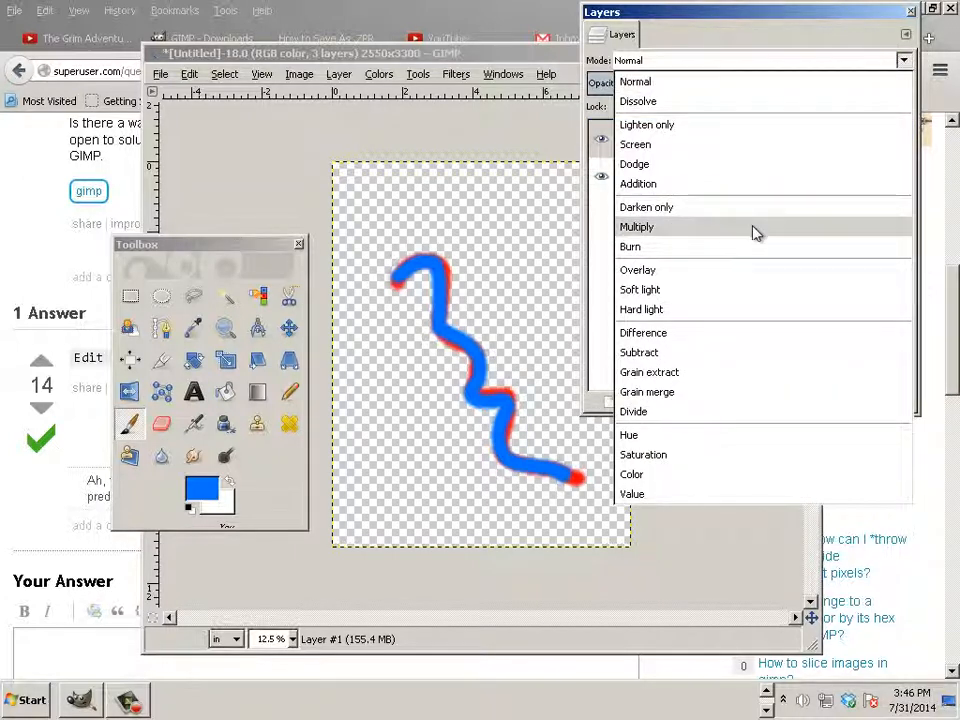
pyautogui.click(637, 226)
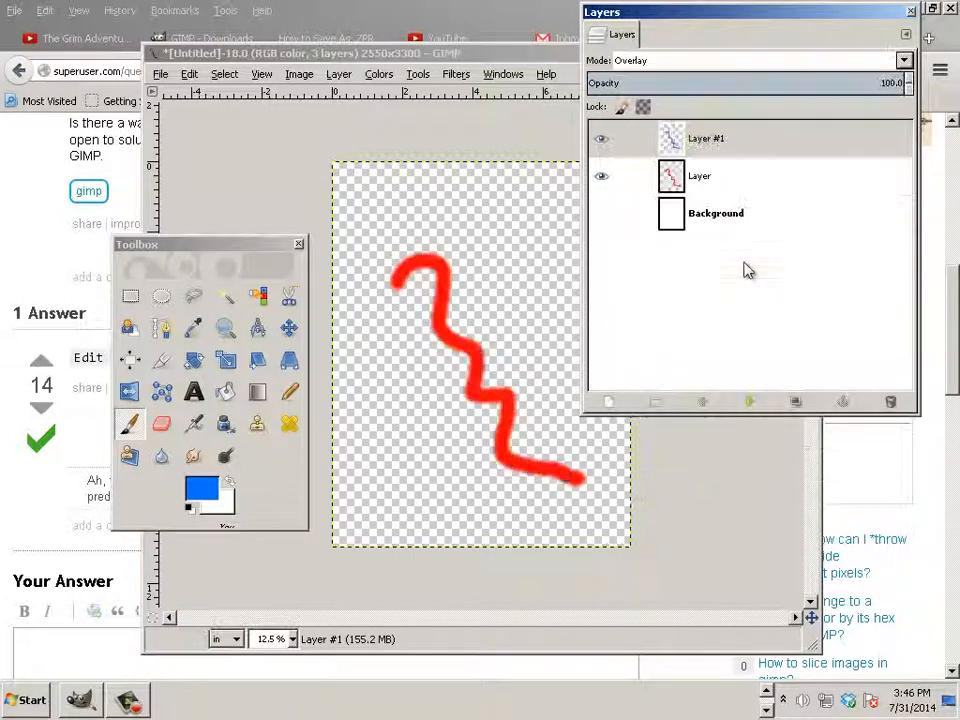
pyautogui.moveTo(730, 275)
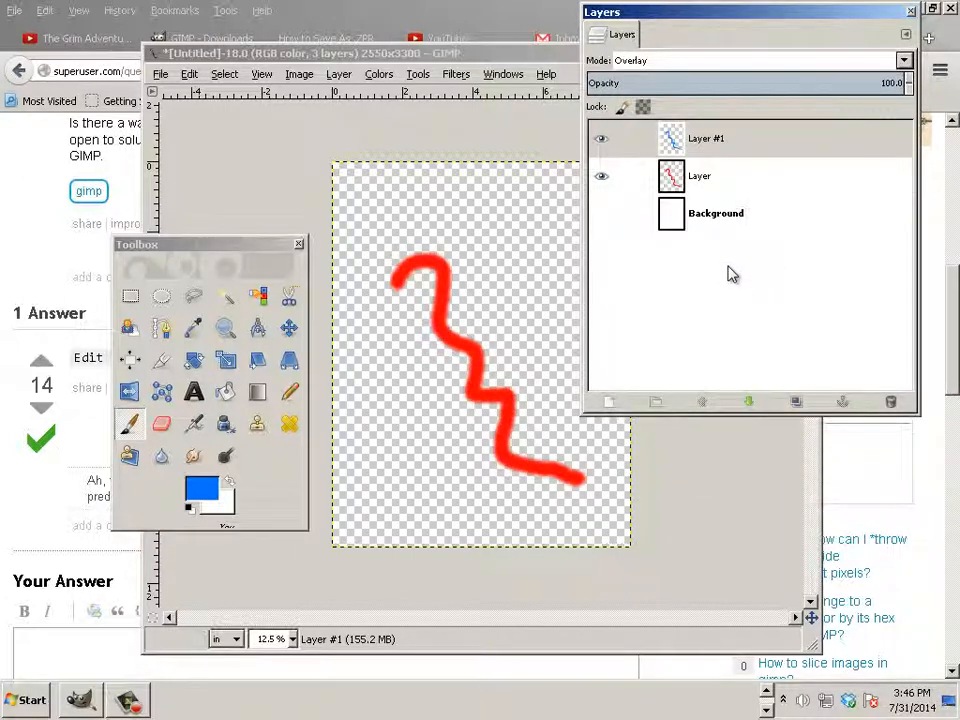
pyautogui.click(903, 60)
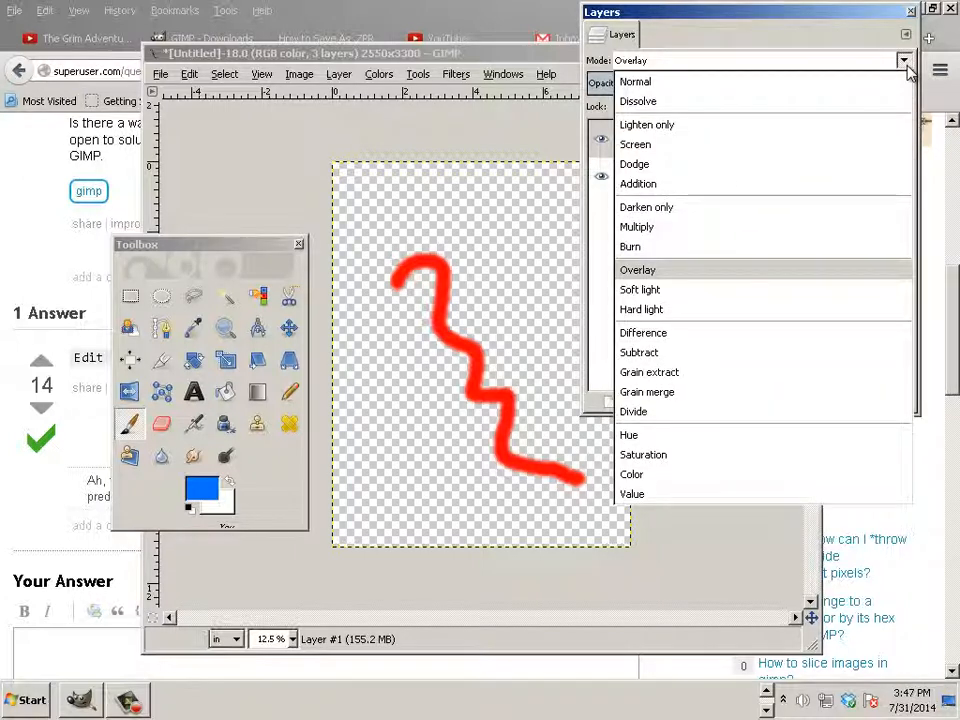
pyautogui.click(635, 144)
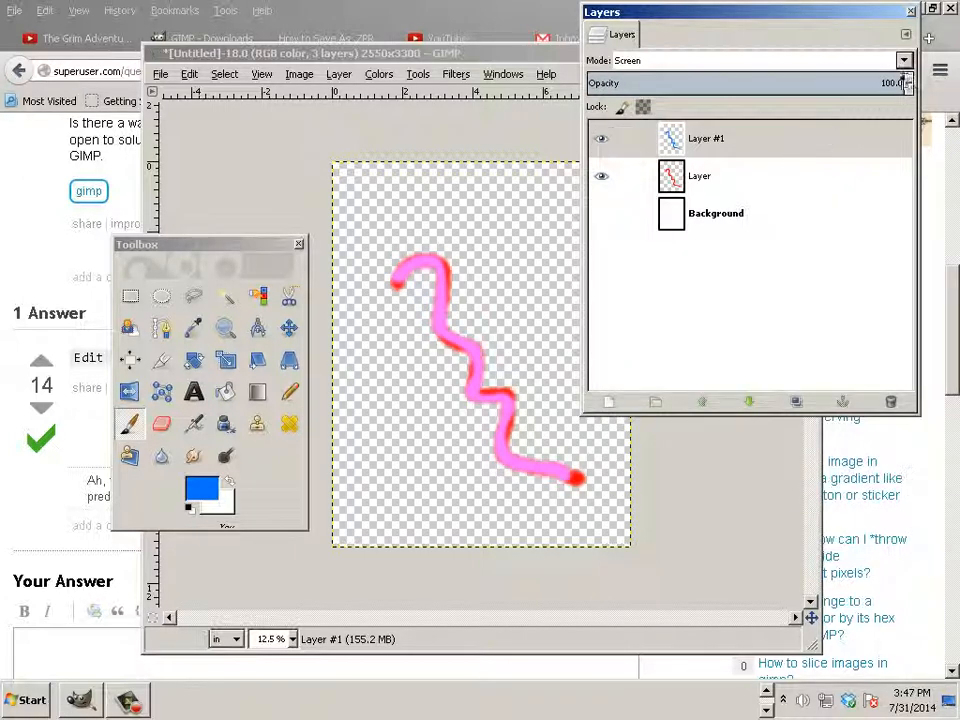
pyautogui.click(903, 60)
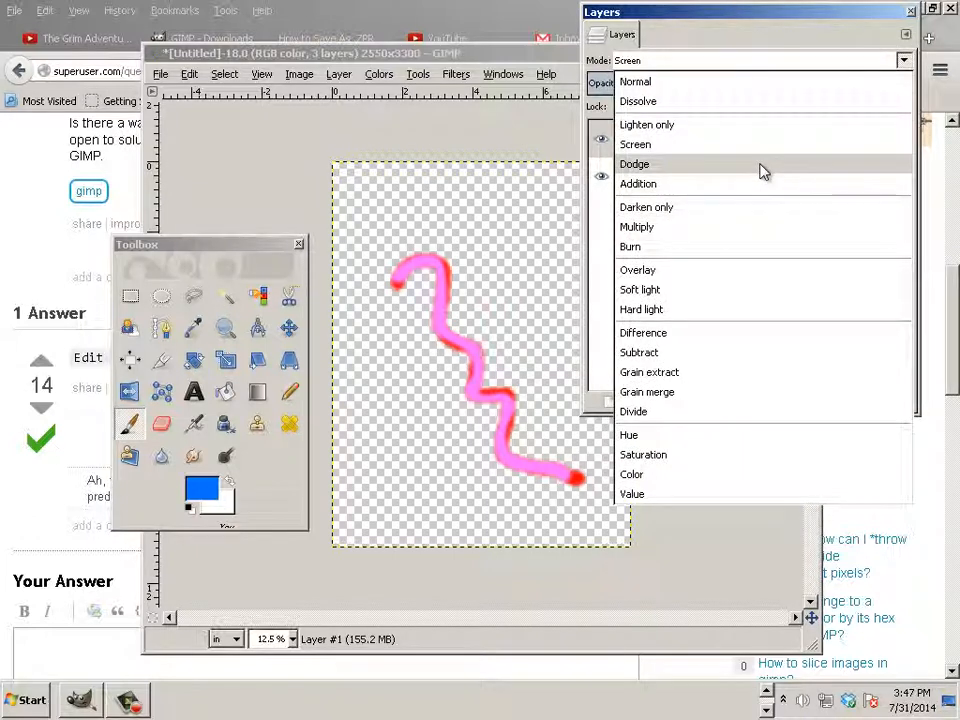
pyautogui.click(635, 163)
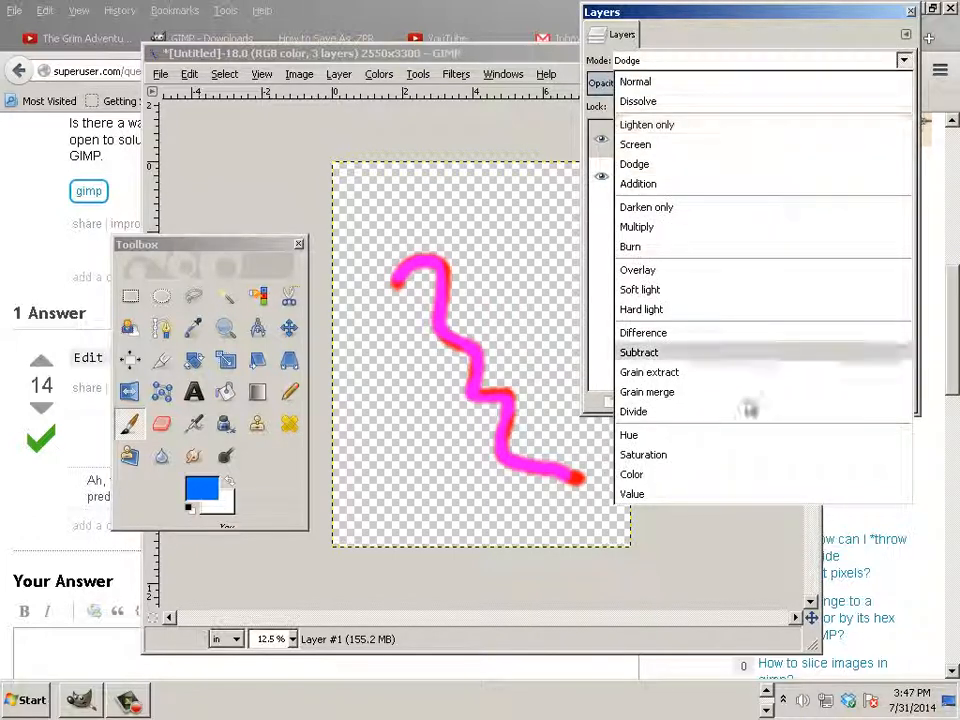
pyautogui.click(643, 454)
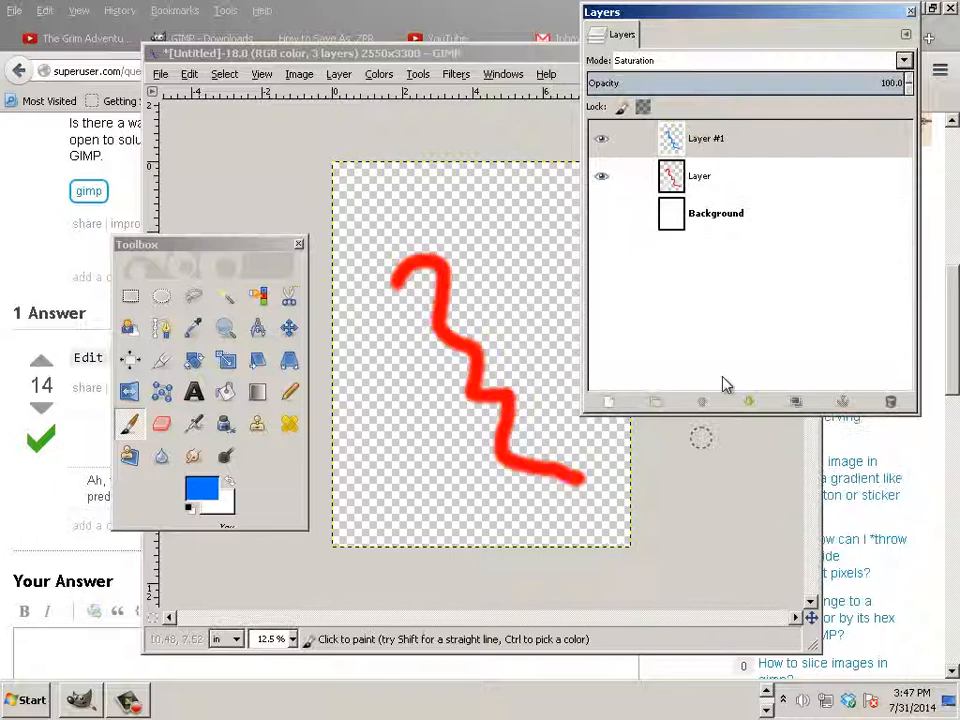
pyautogui.click(901, 60)
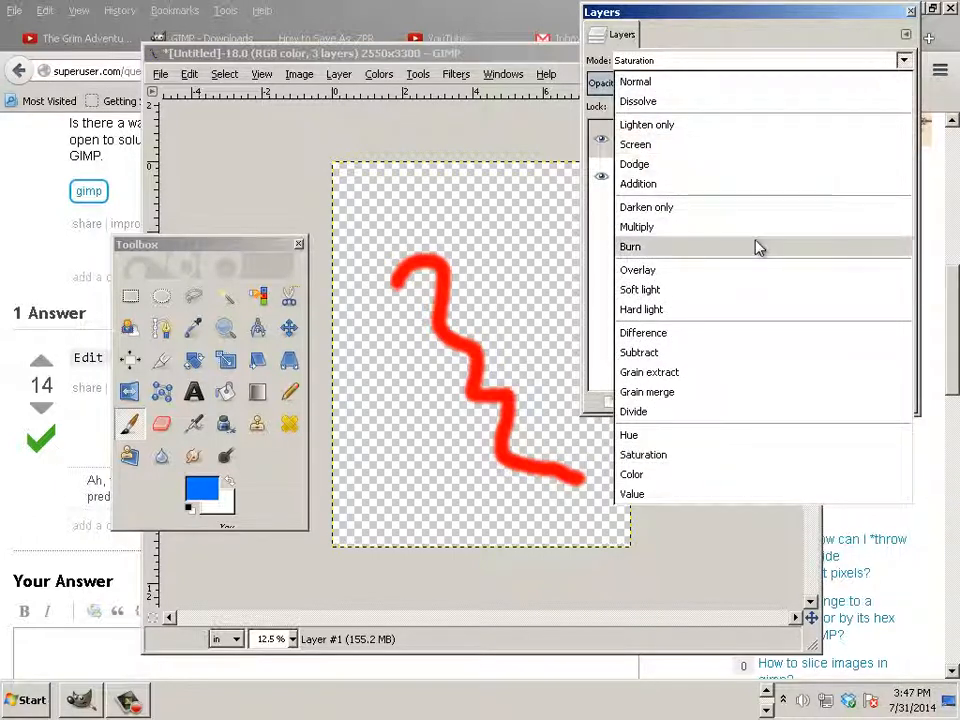
pyautogui.click(630, 246)
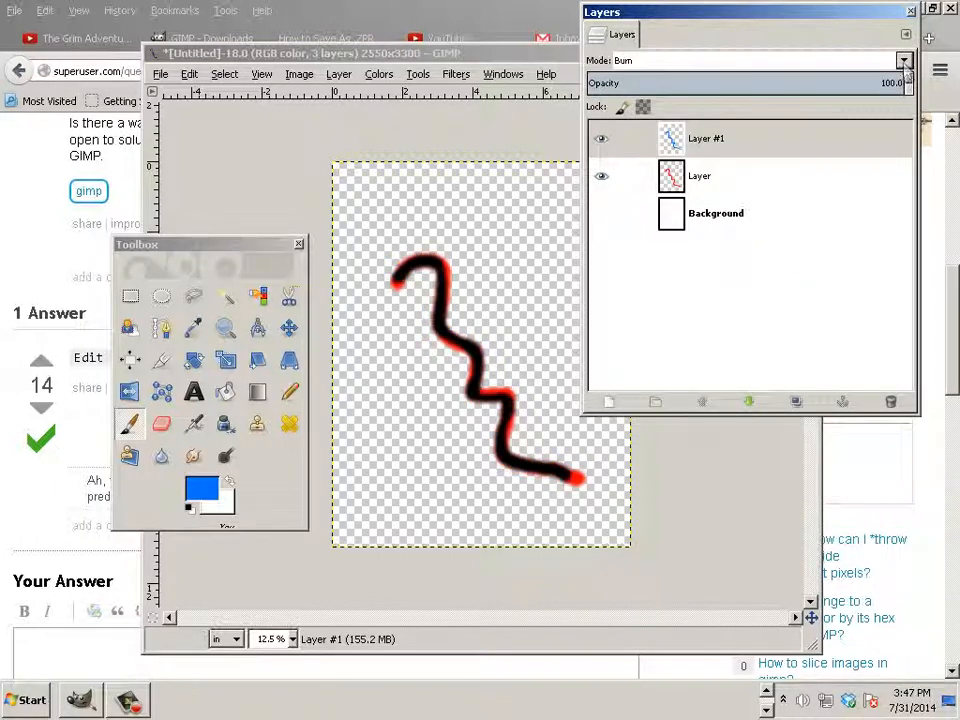
# - Lower Layer #1 opacity to about 21%, then switch its mode to Addition, then Screen
pyautogui.moveTo(895, 82); pyautogui.dragTo(753, 82)
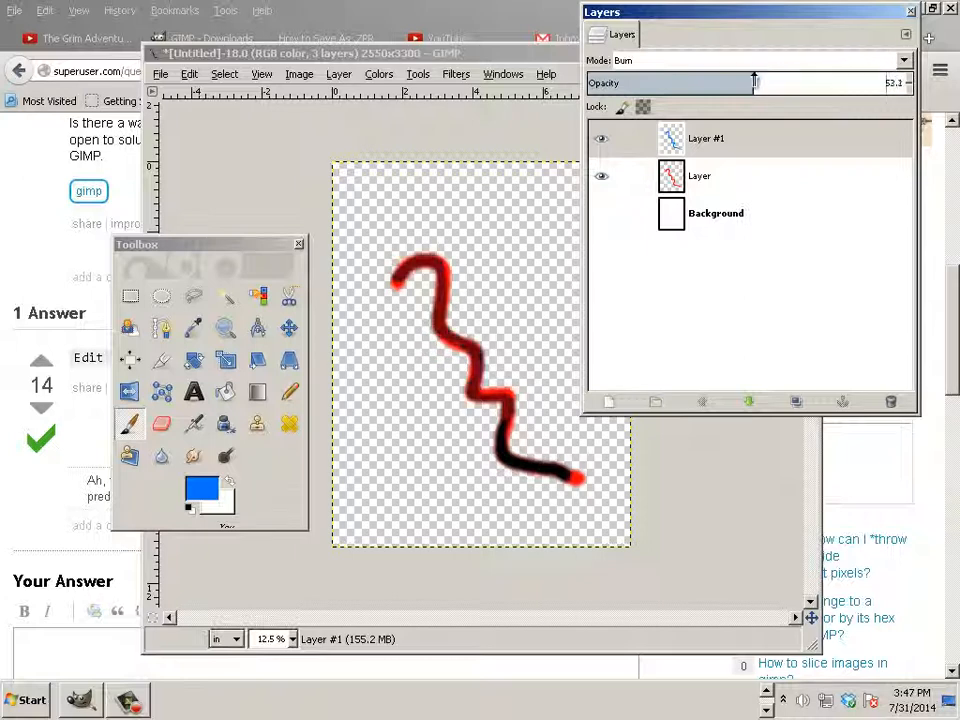
pyautogui.moveTo(754, 82); pyautogui.dragTo(705, 82)
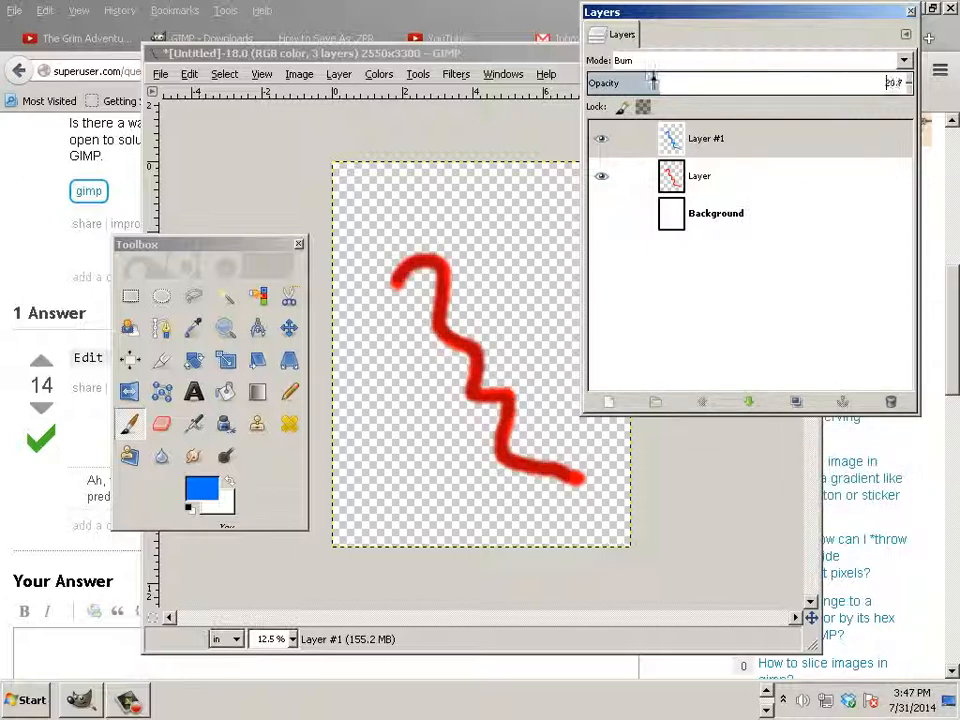
pyautogui.click(900, 60)
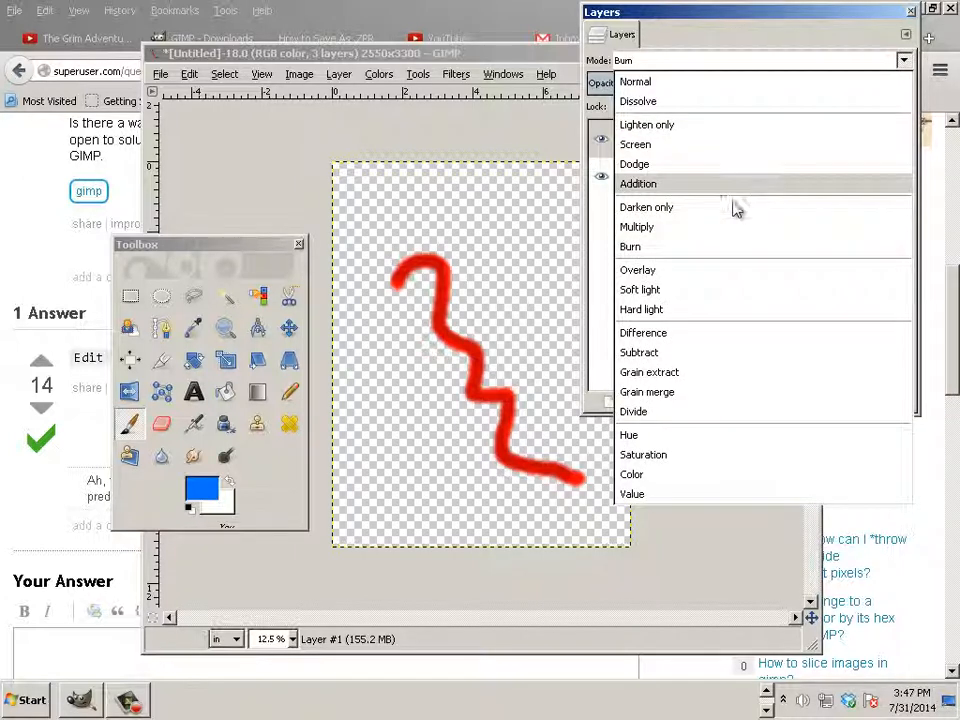
pyautogui.click(638, 183)
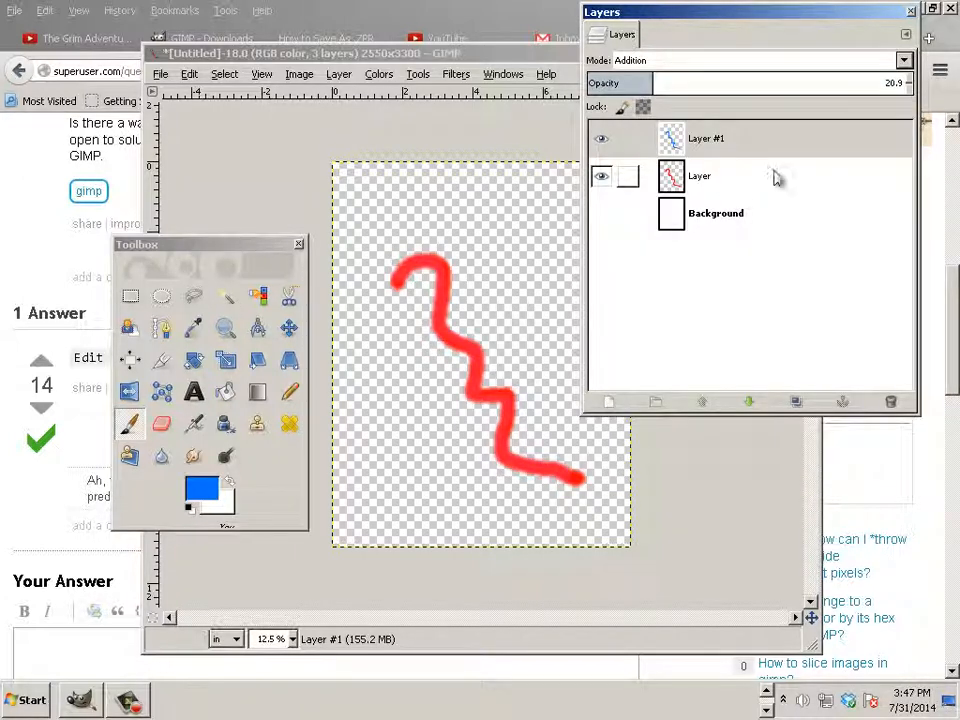
pyautogui.click(900, 60)
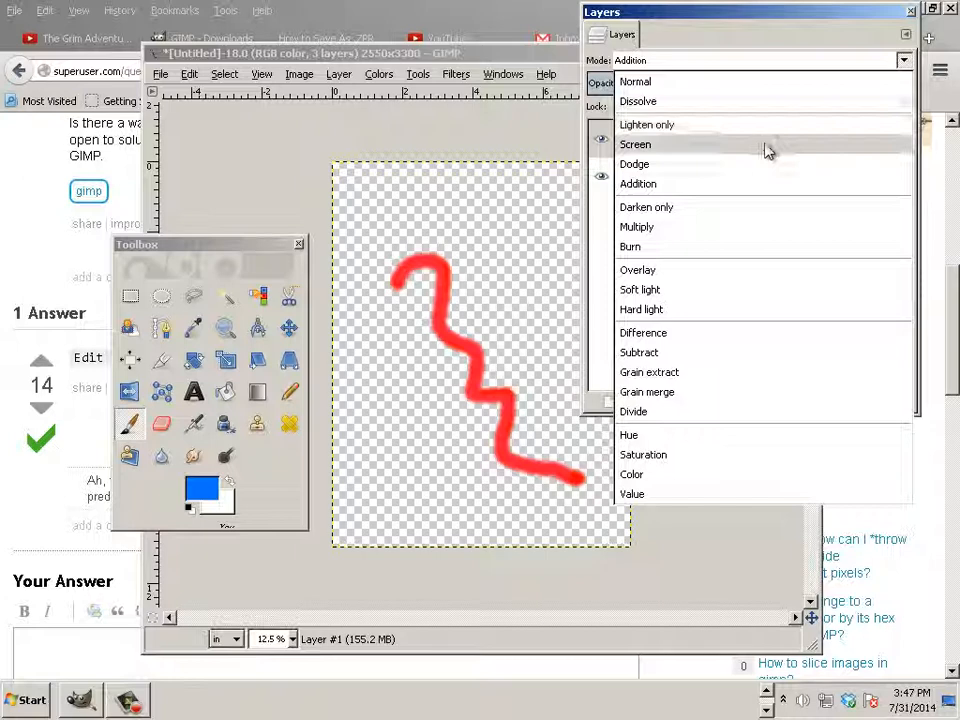
pyautogui.click(635, 144)
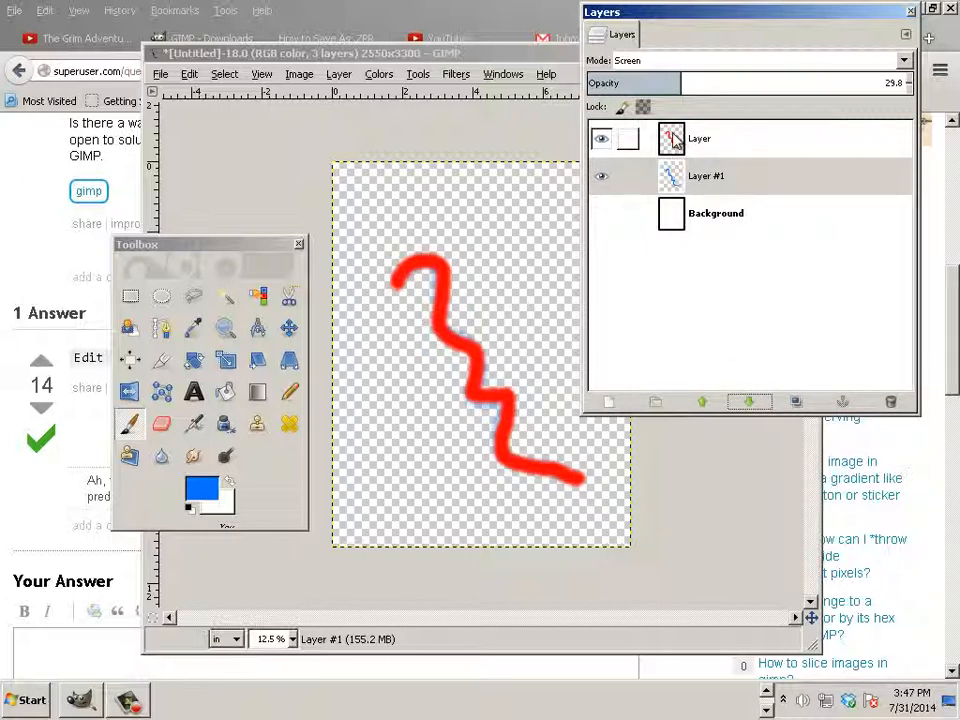
# - Raise the red 'Layer' above Layer #1 and duplicate it as 'Layer copy'
pyautogui.click(699, 138)
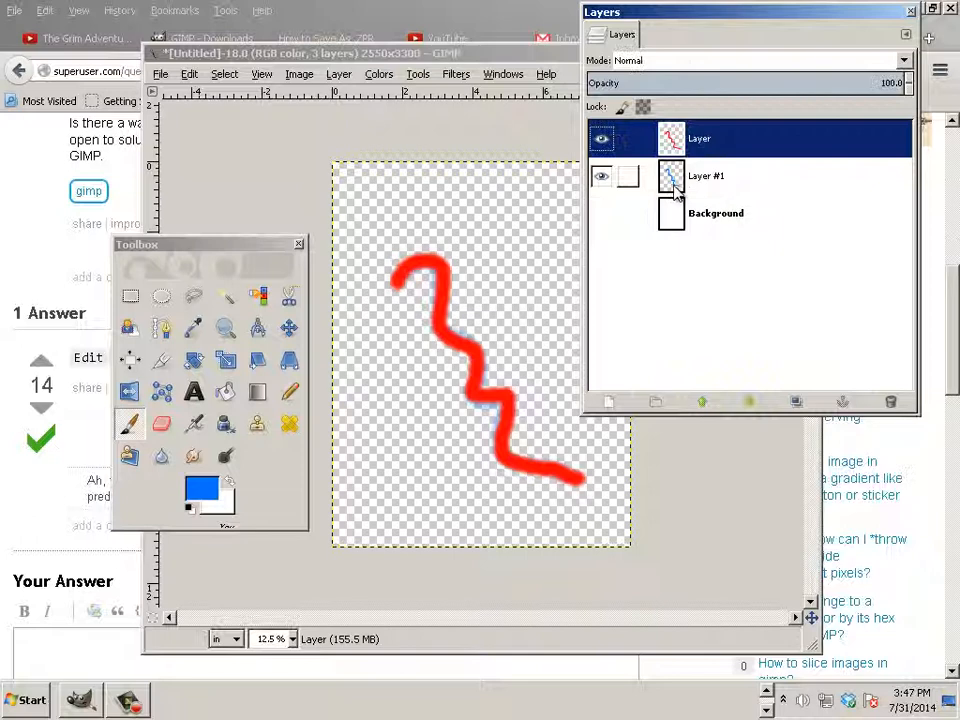
pyautogui.click(601, 176)
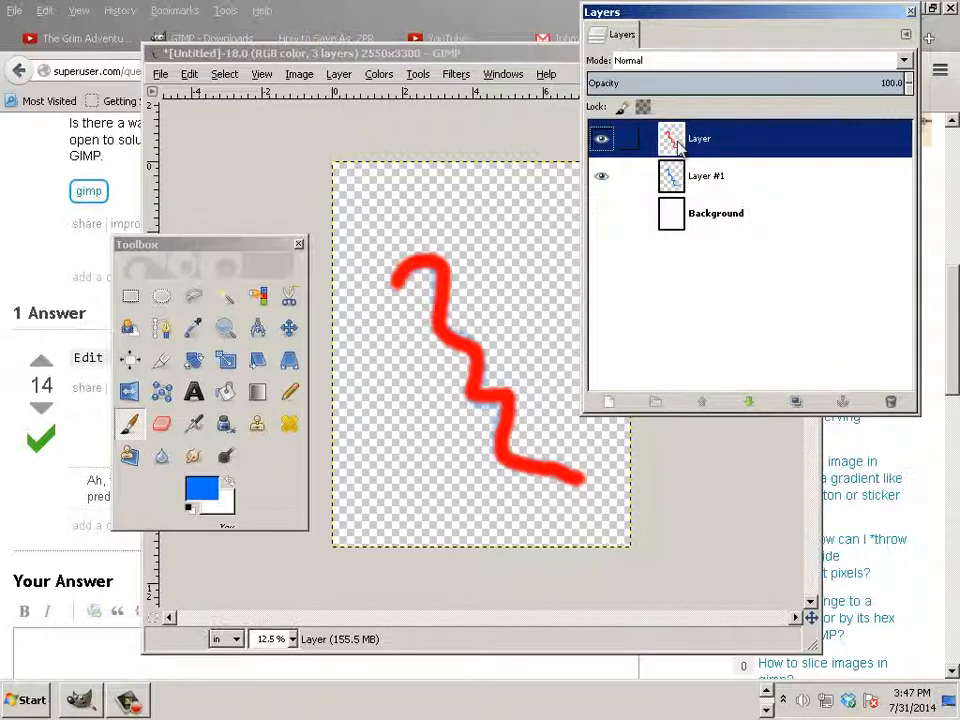
pyautogui.click(795, 401)
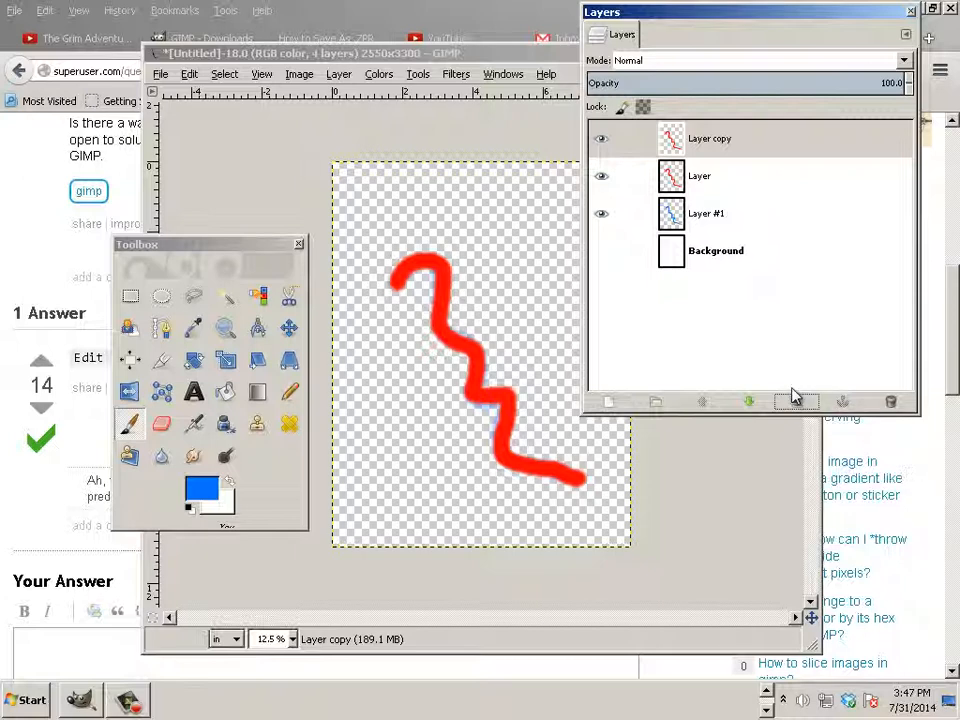
pyautogui.moveTo(343, 82)
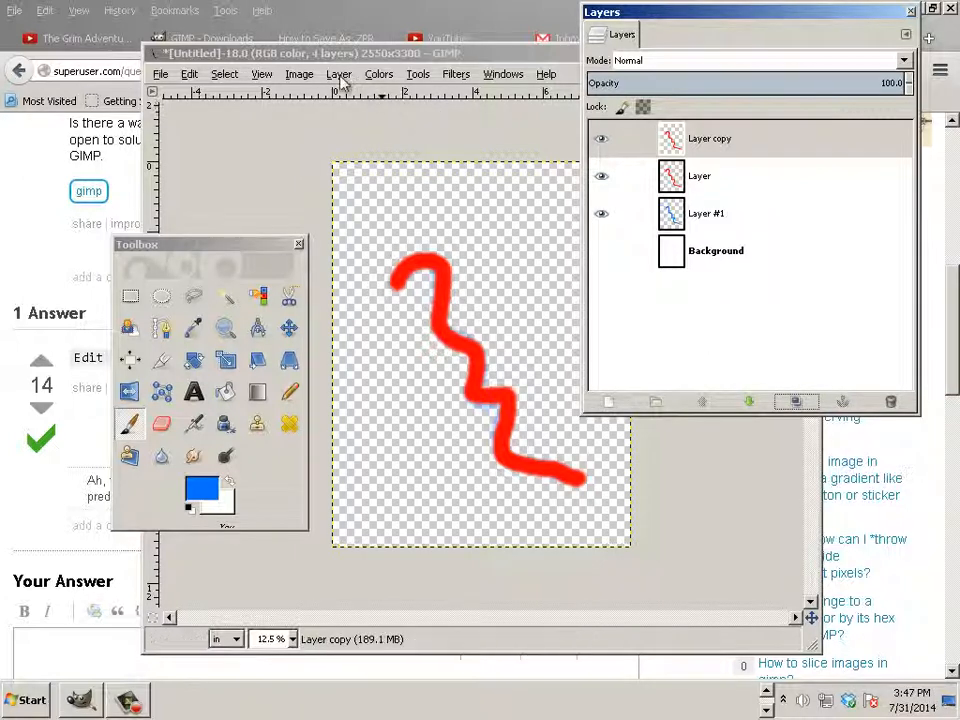
# - Merge 'Layer copy' down into 'Layer', then merge 'Layer' down into Layer #1
pyautogui.click(339, 73)
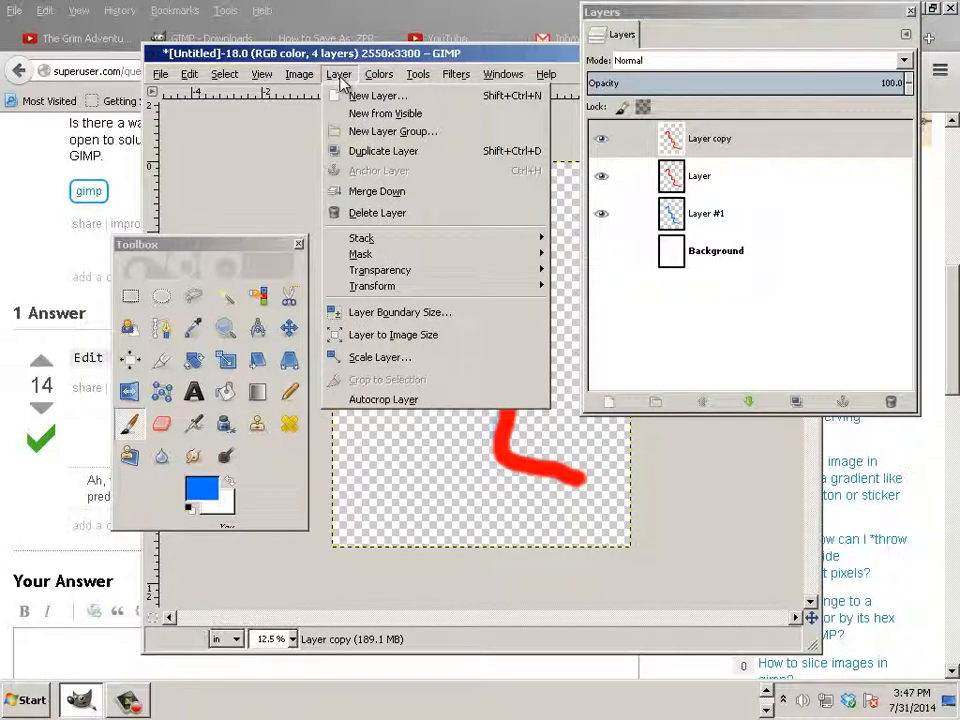
pyautogui.moveTo(377, 191)
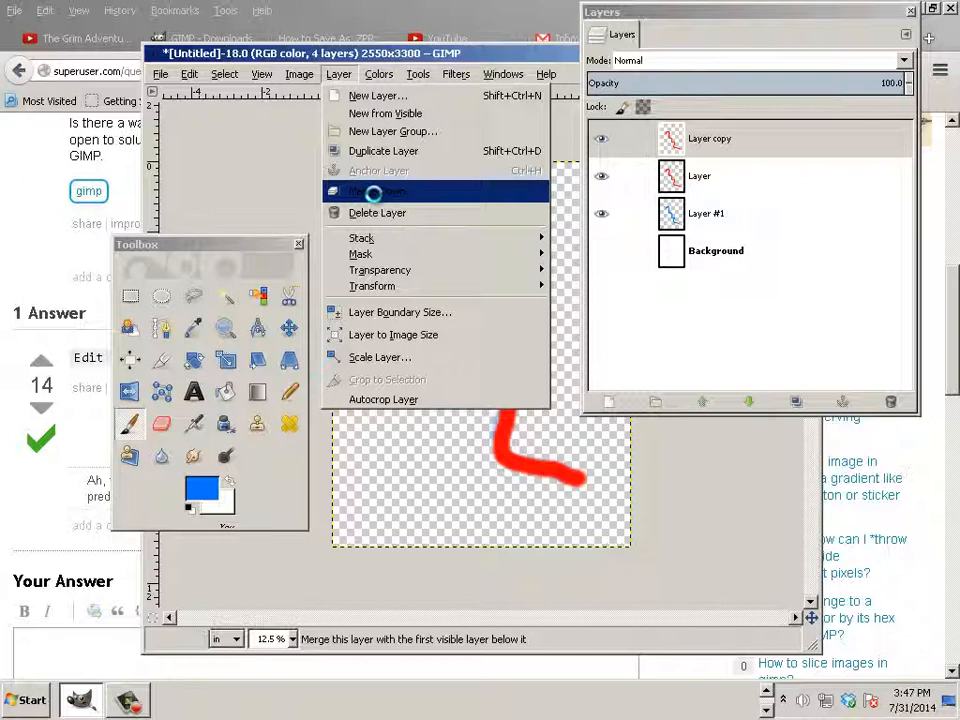
pyautogui.click(375, 191)
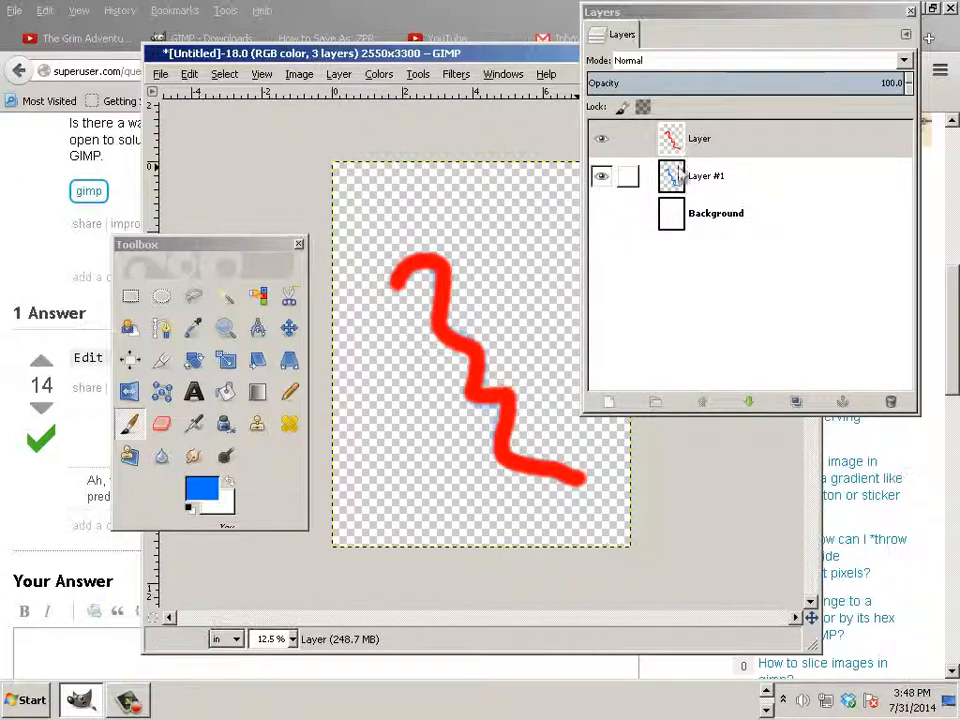
pyautogui.click(601, 176)
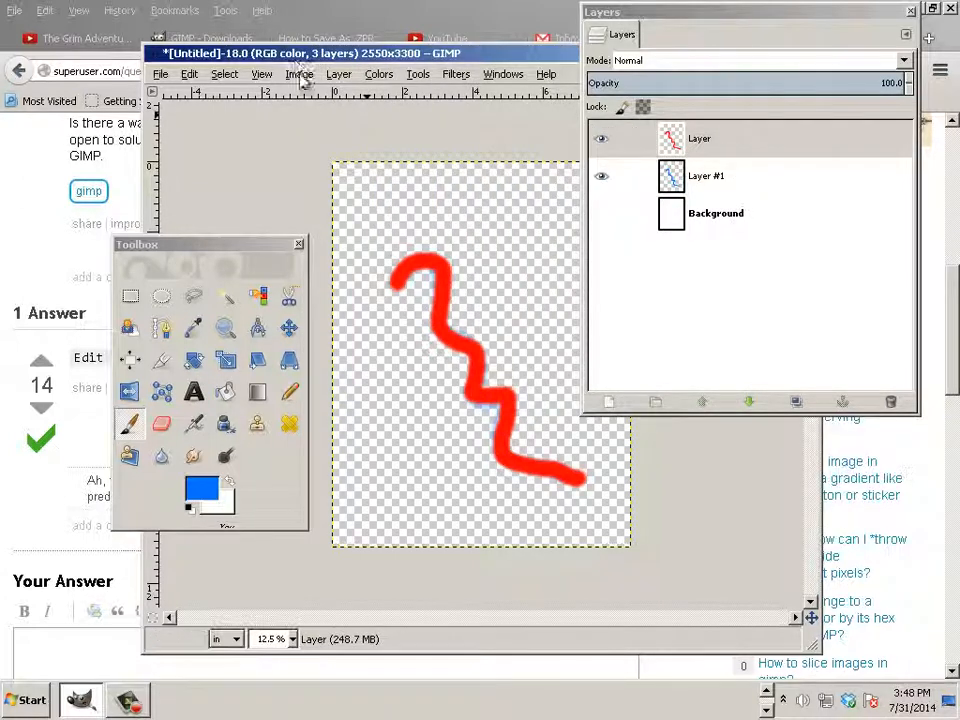
pyautogui.click(339, 73)
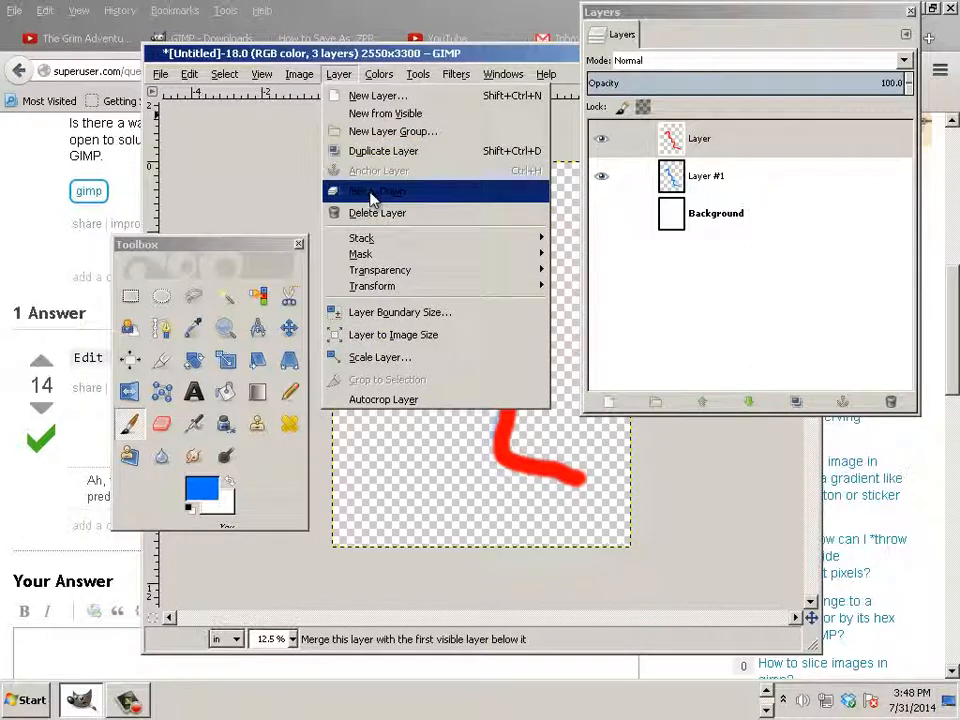
pyautogui.click(375, 191)
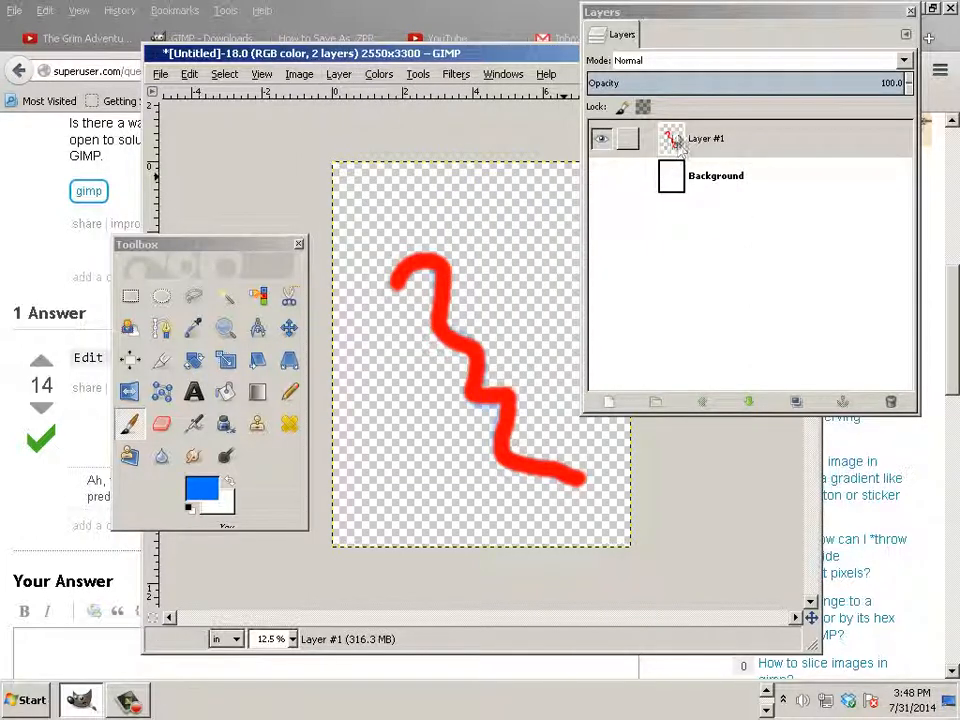